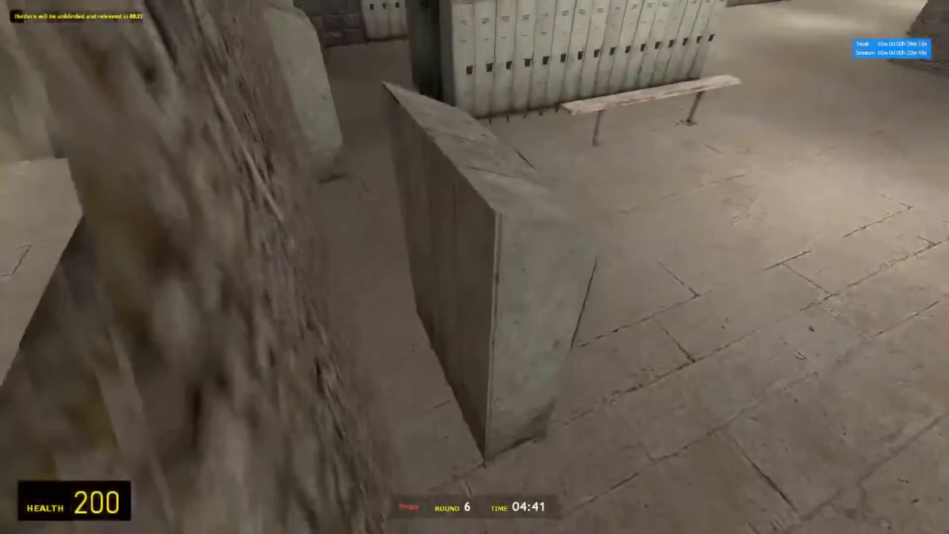
mouse_move(474, 267)
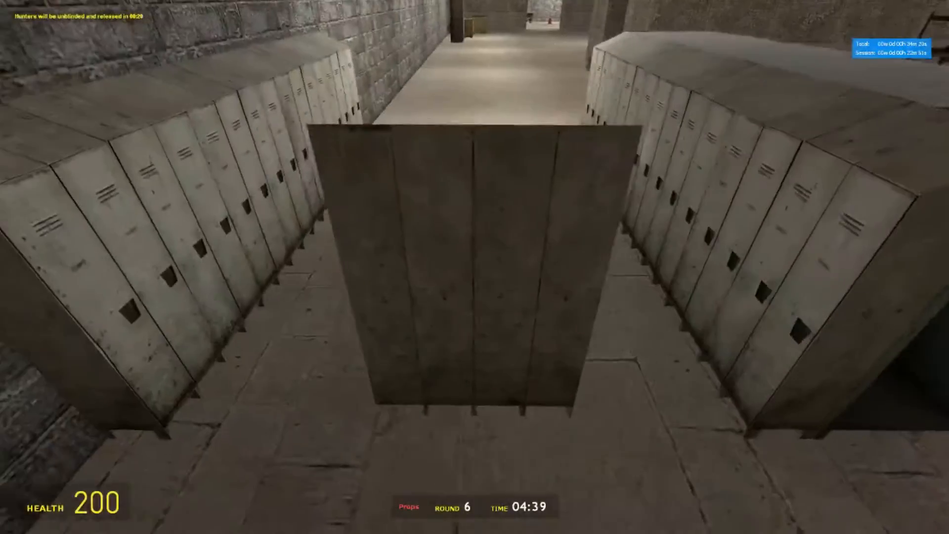